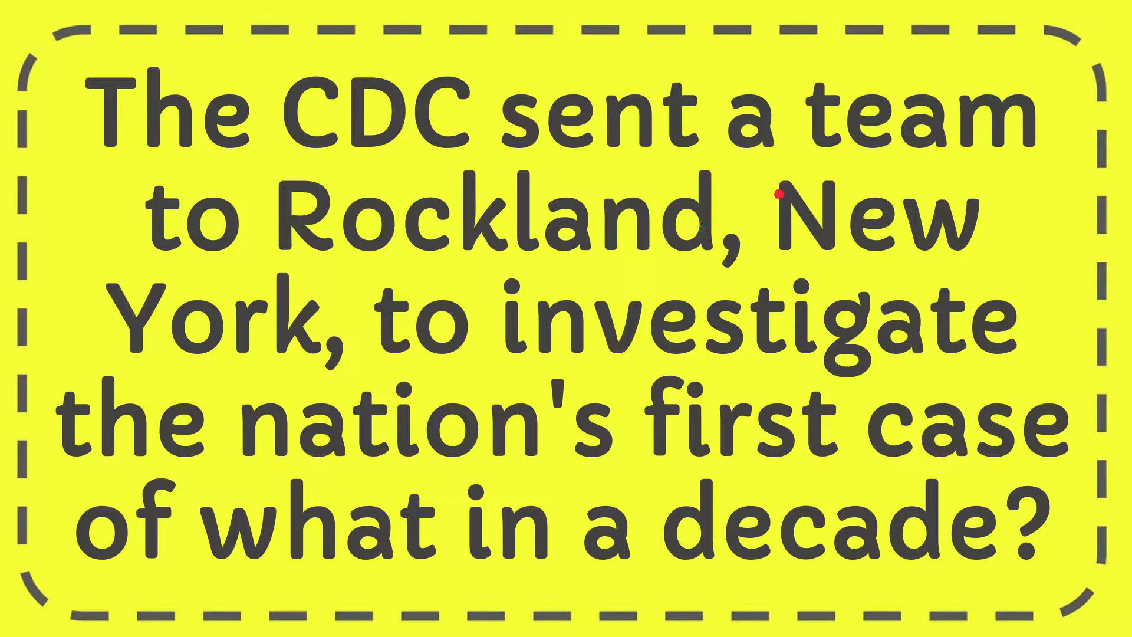
pyautogui.moveTo(702, 260)
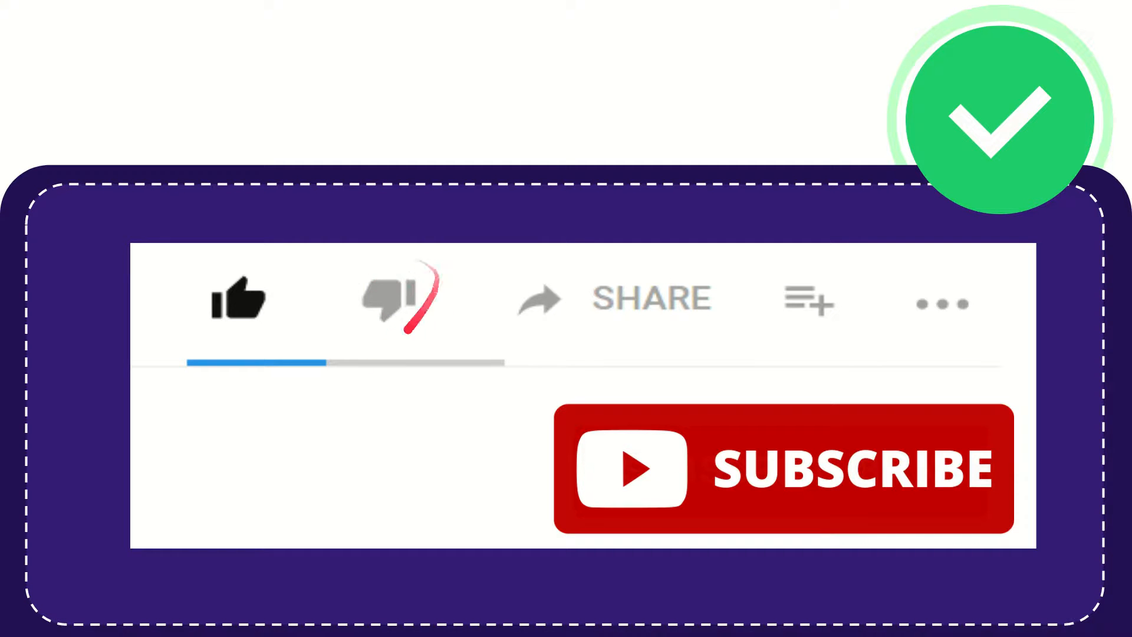
pyautogui.click(391, 300)
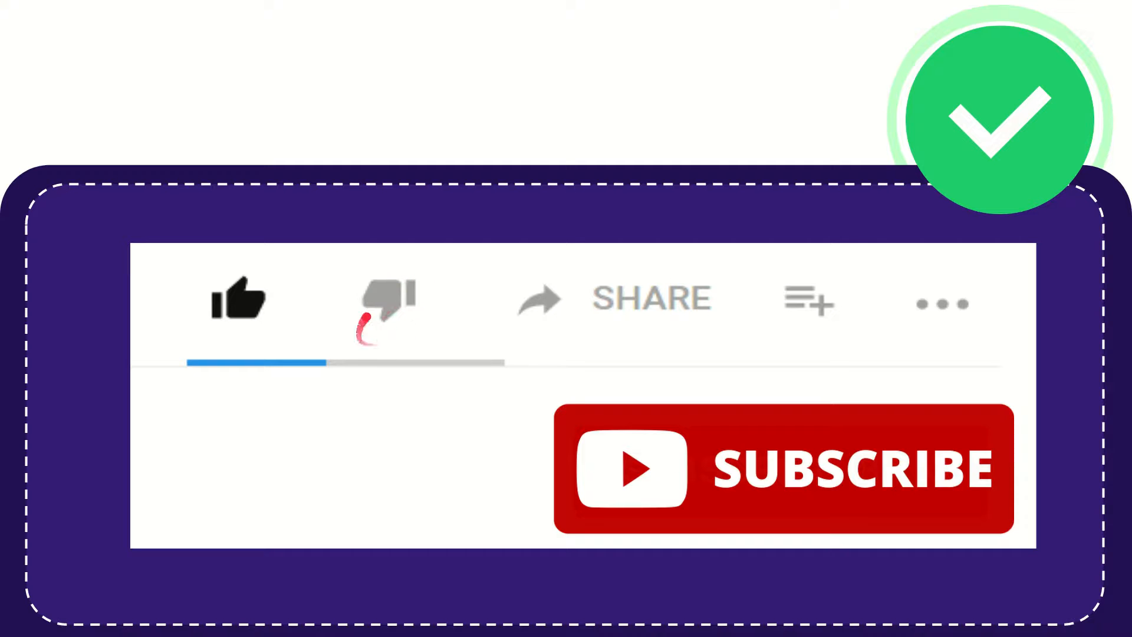